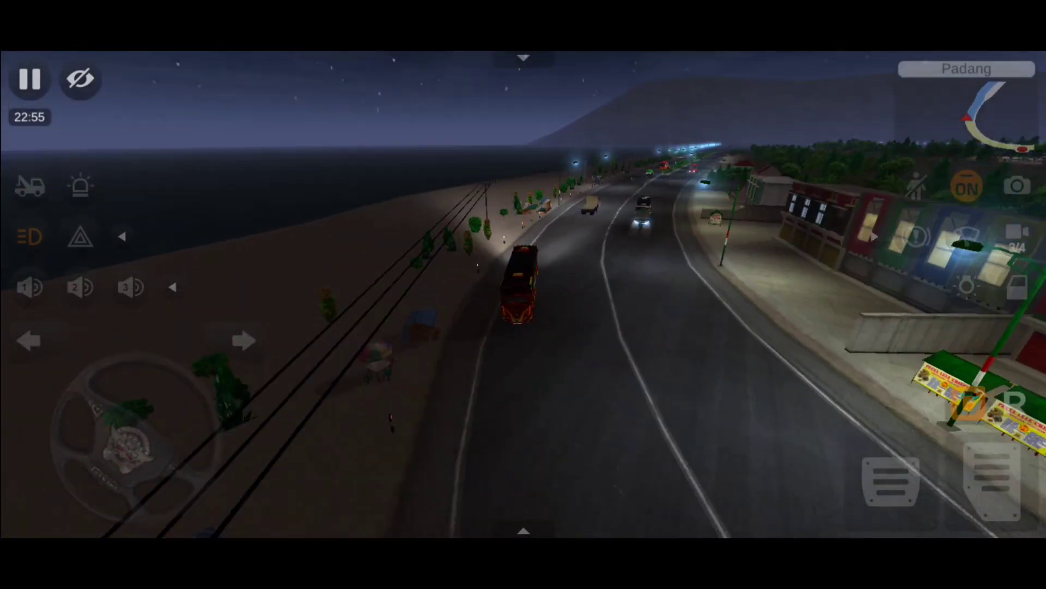
# Step: View the bus in Photo Mode, then return to driving
pyautogui.click(1016, 185)
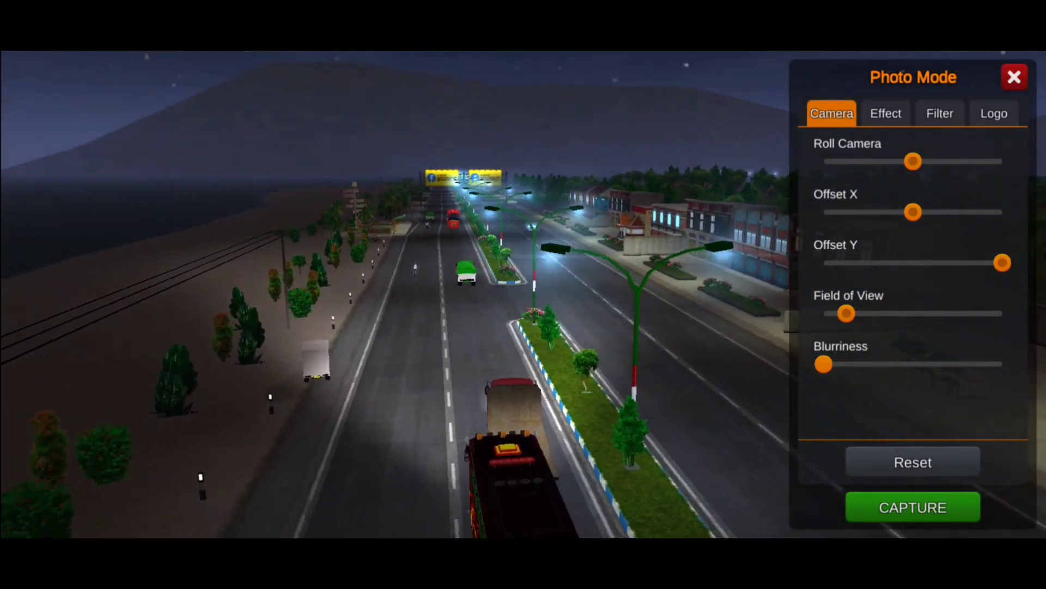
pyautogui.click(1015, 76)
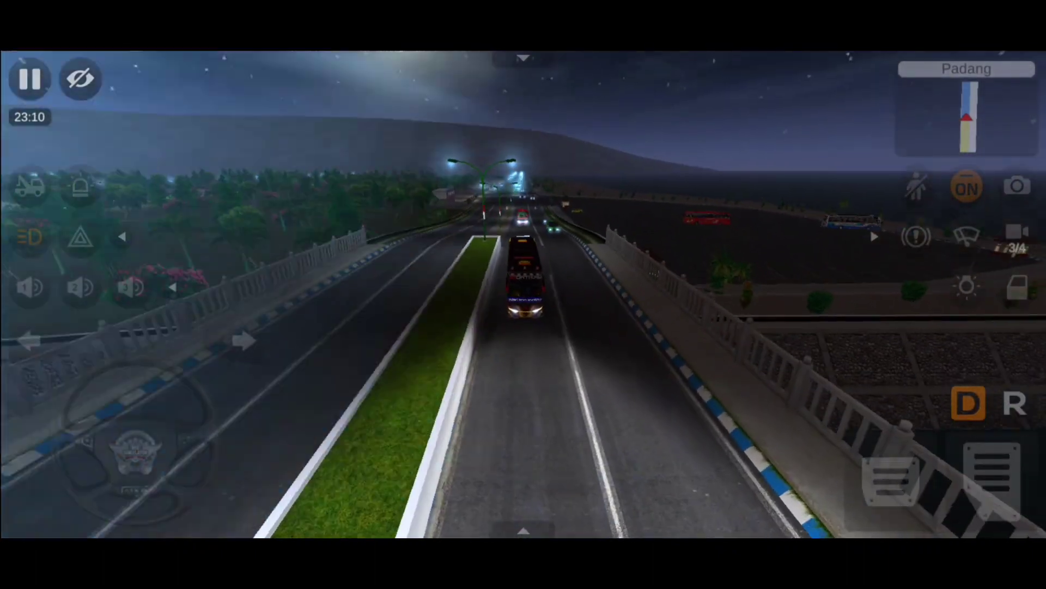
pyautogui.click(1014, 402)
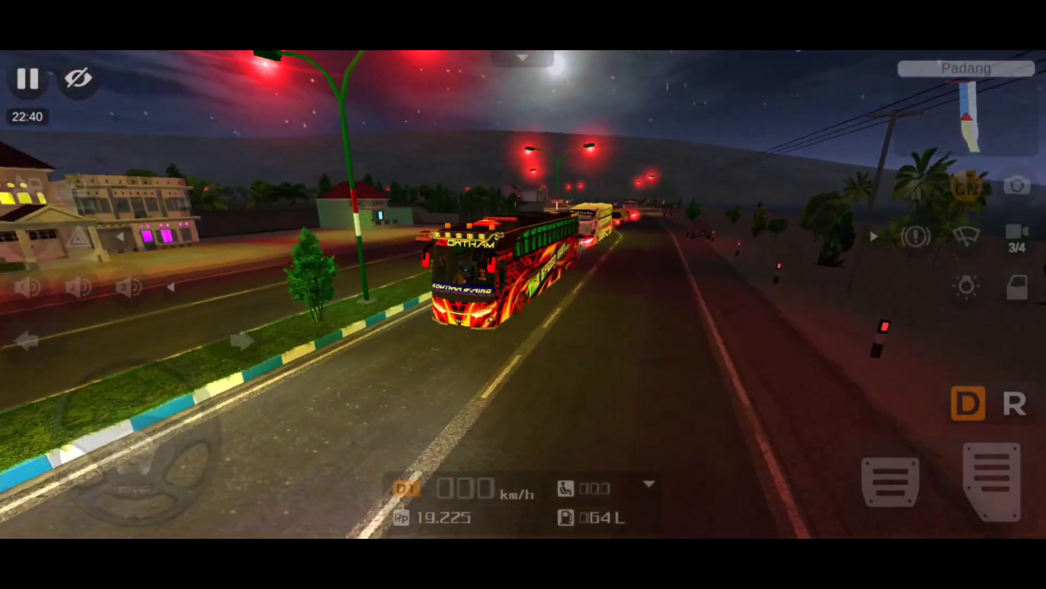
# Step: View the red street lamps from a raised Photo Mode camera, then exit toward the home screen
pyautogui.click(1017, 185)
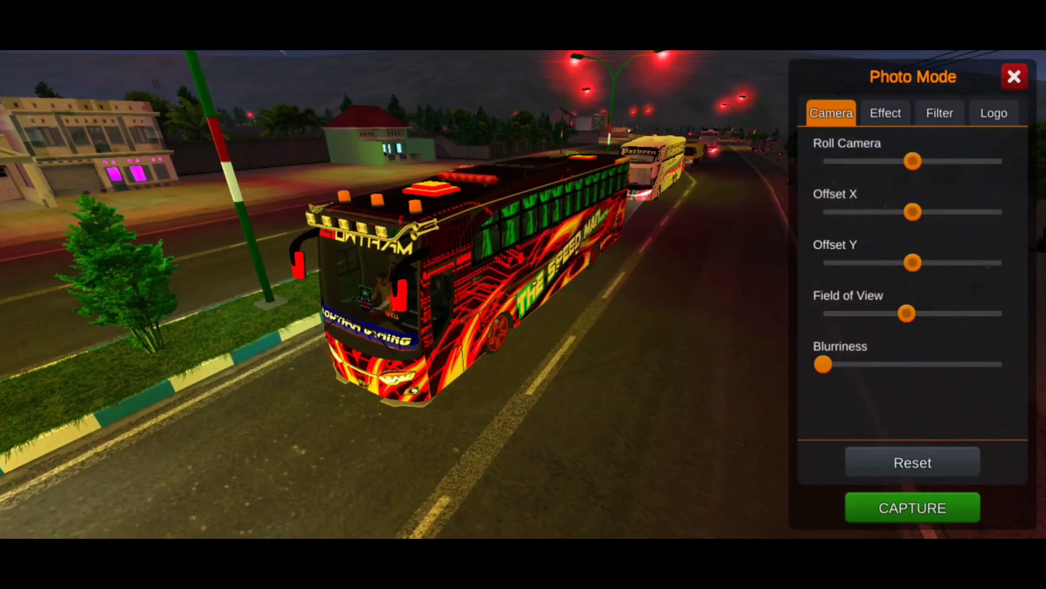
pyautogui.moveTo(905, 314); pyautogui.dragTo(989, 314)
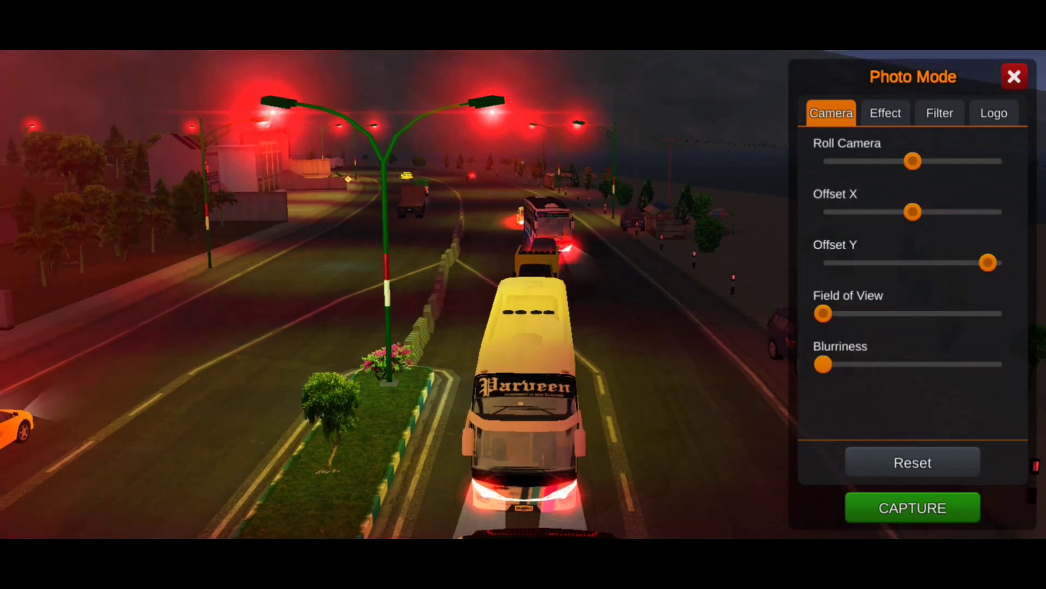
pyautogui.click(1014, 76)
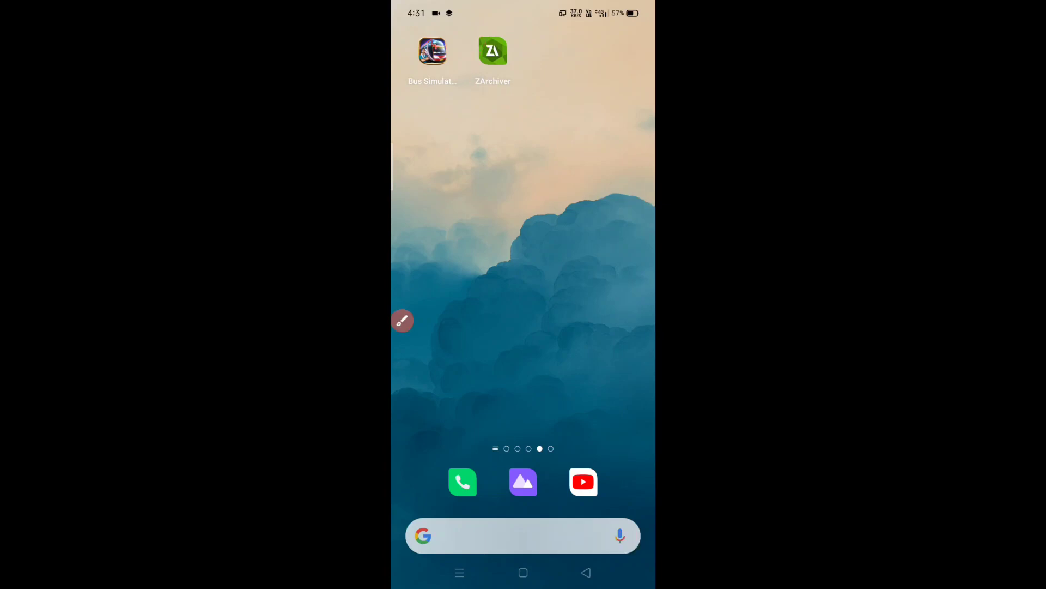
# Step: Launch ZArchiver, reach the Download folder and bring up options for the lamp-light coding .7z archive
pyautogui.click(493, 51)
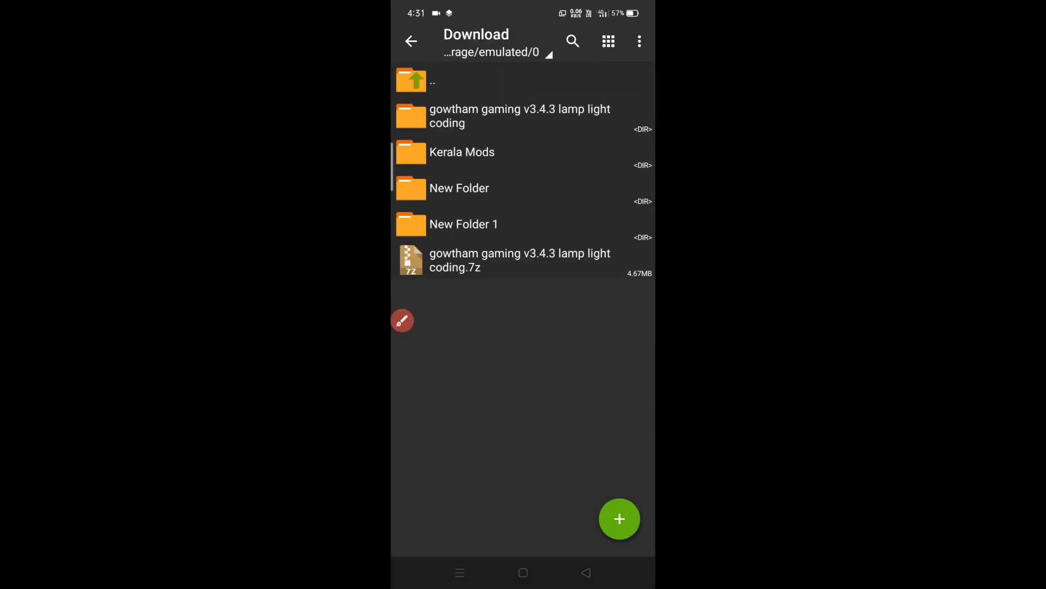
pyautogui.click(402, 321)
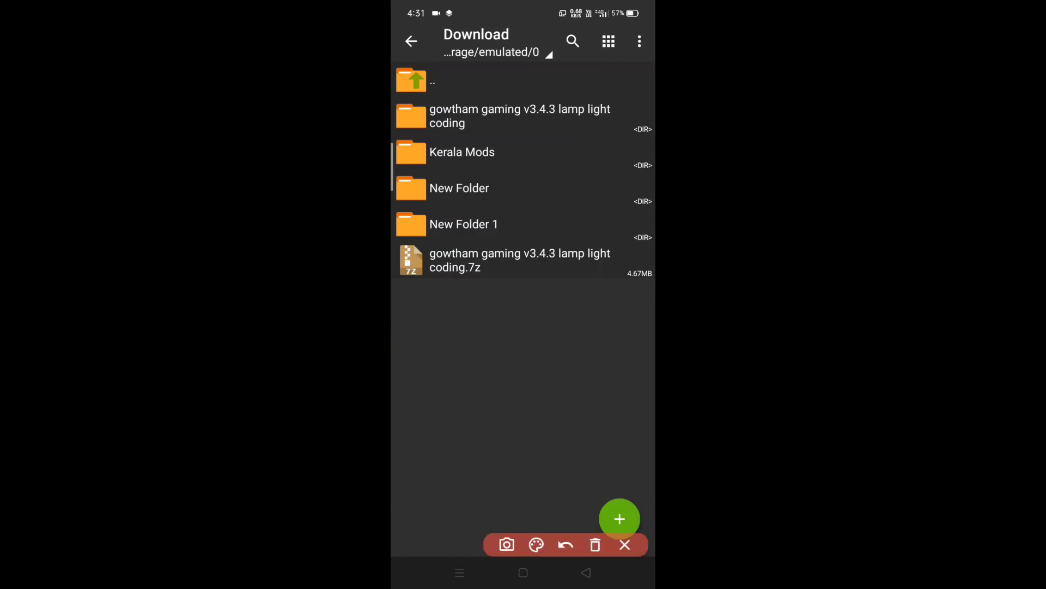
pyautogui.moveTo(437, 242); pyautogui.dragTo(629, 296)
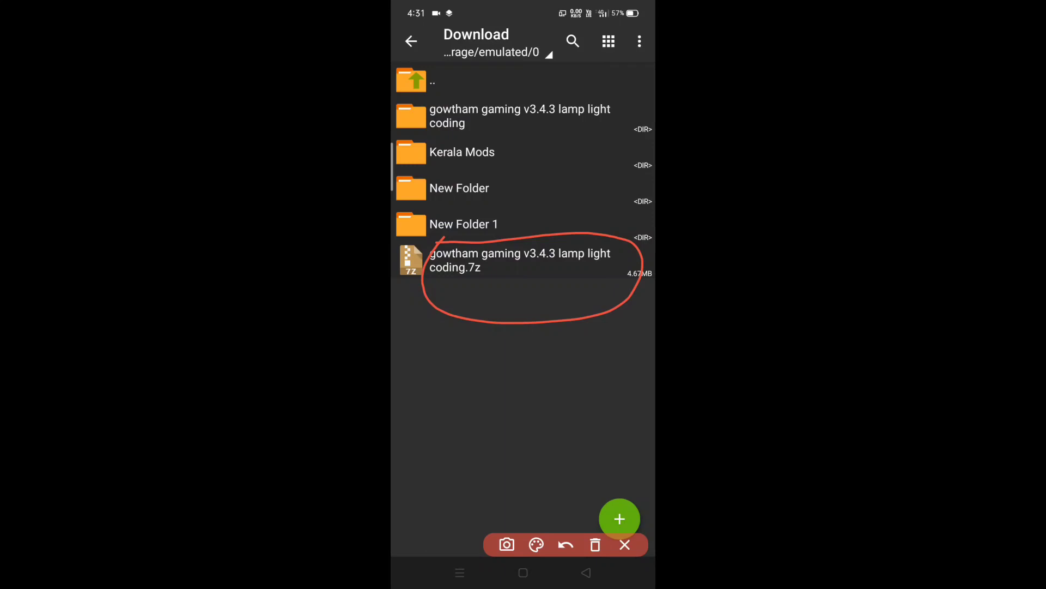
pyautogui.click(521, 260)
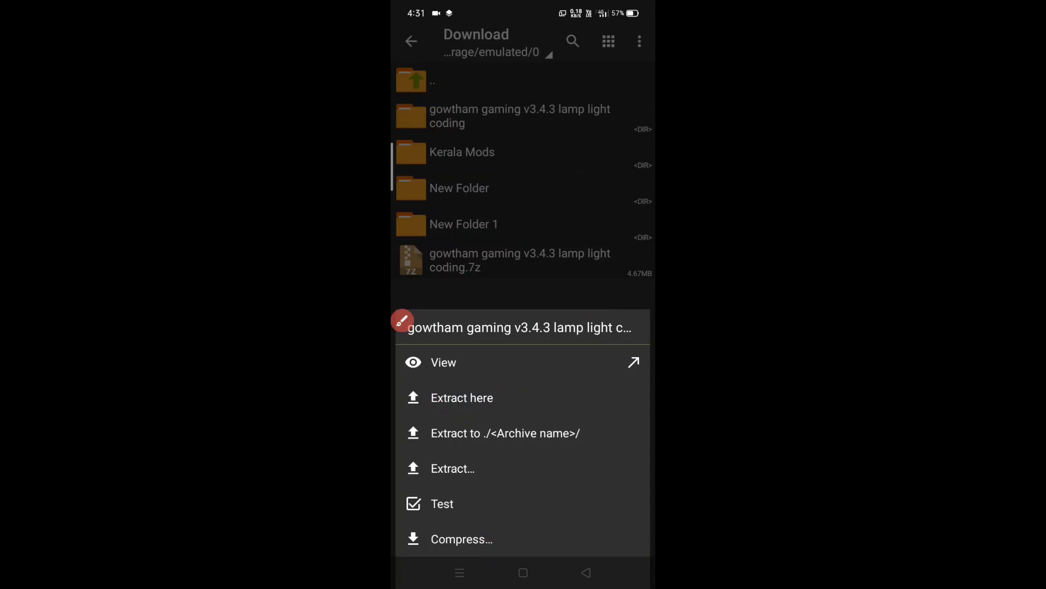
# Step: Extract the lamp-light archive here, entering its password without the extra space and confirming
pyautogui.click(461, 397)
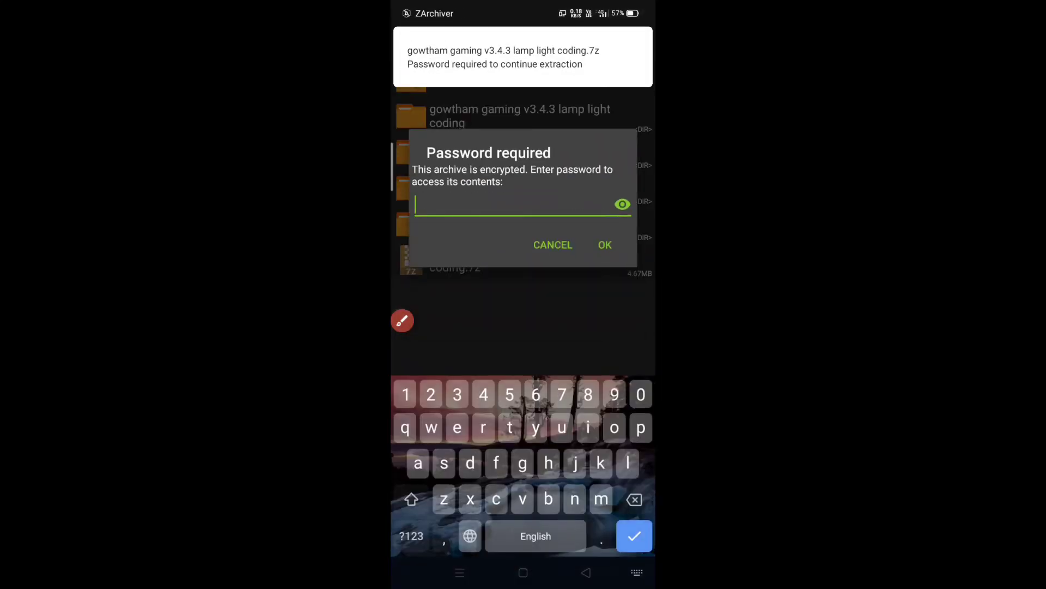
pyautogui.click(411, 498)
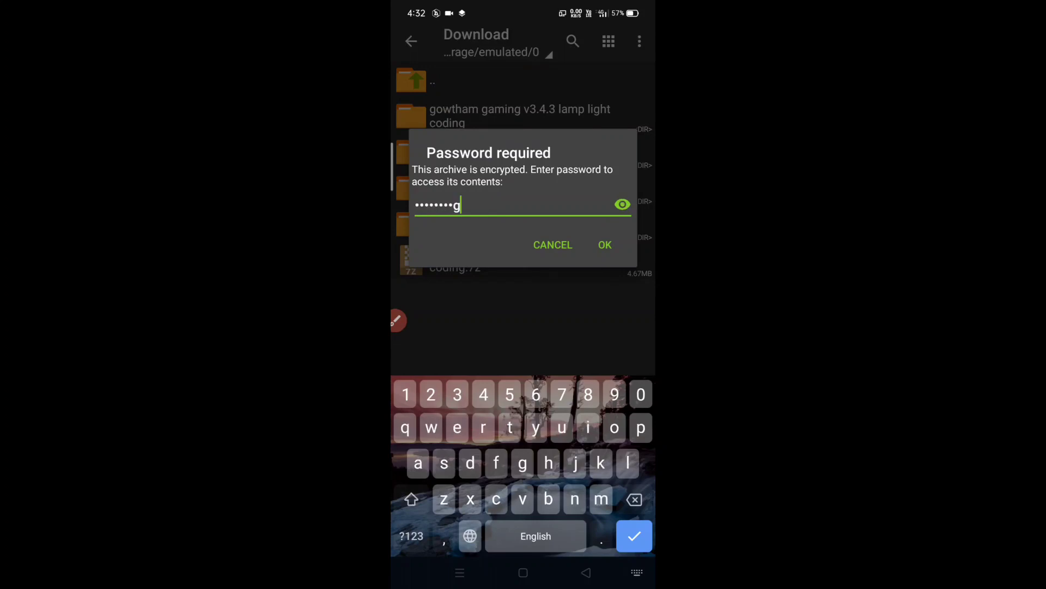
pyautogui.click(623, 204)
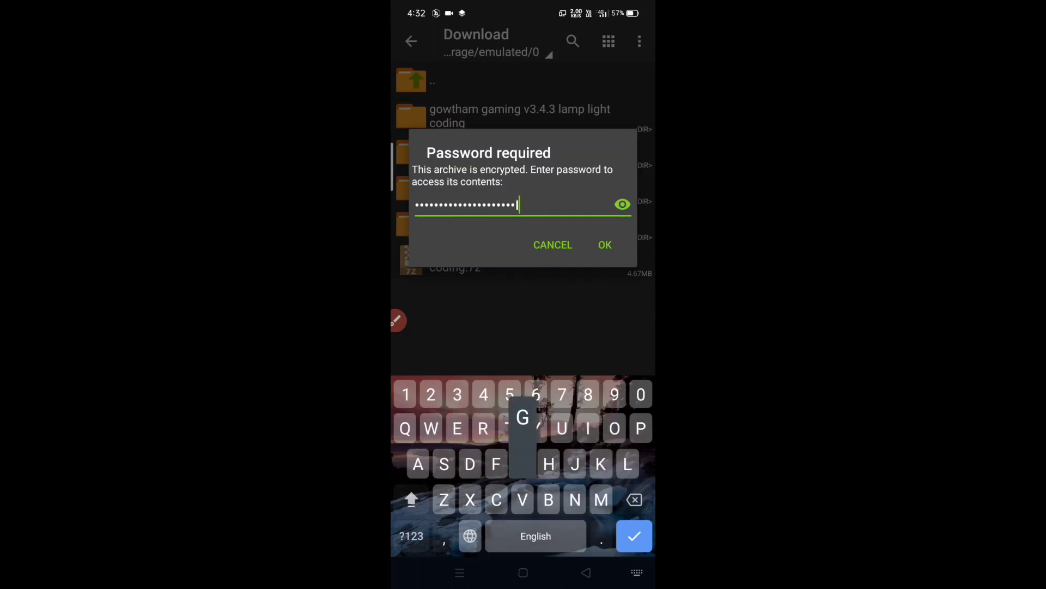
pyautogui.click(621, 203)
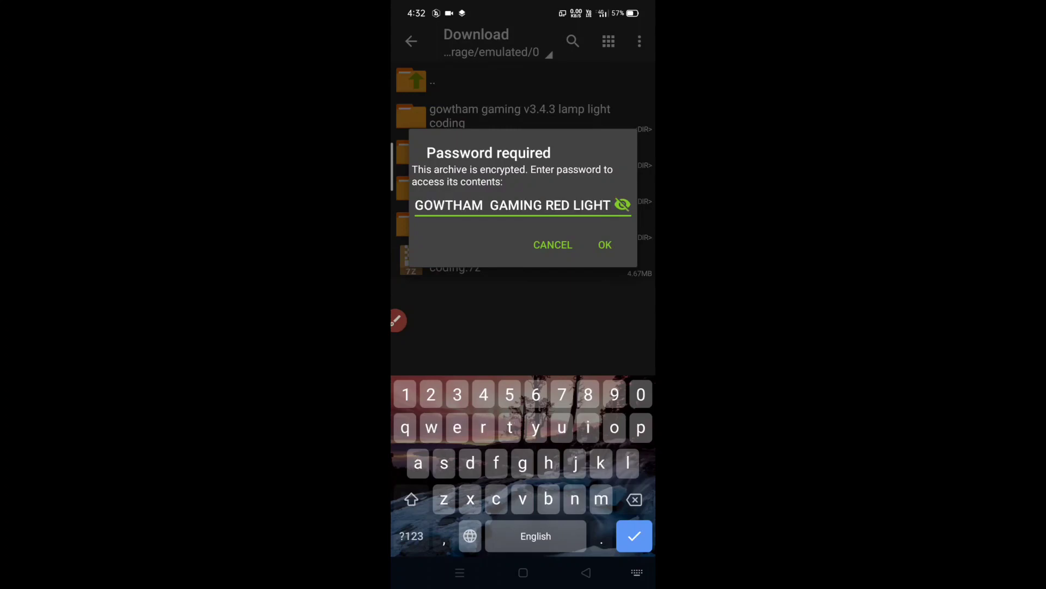
pyautogui.click(491, 204)
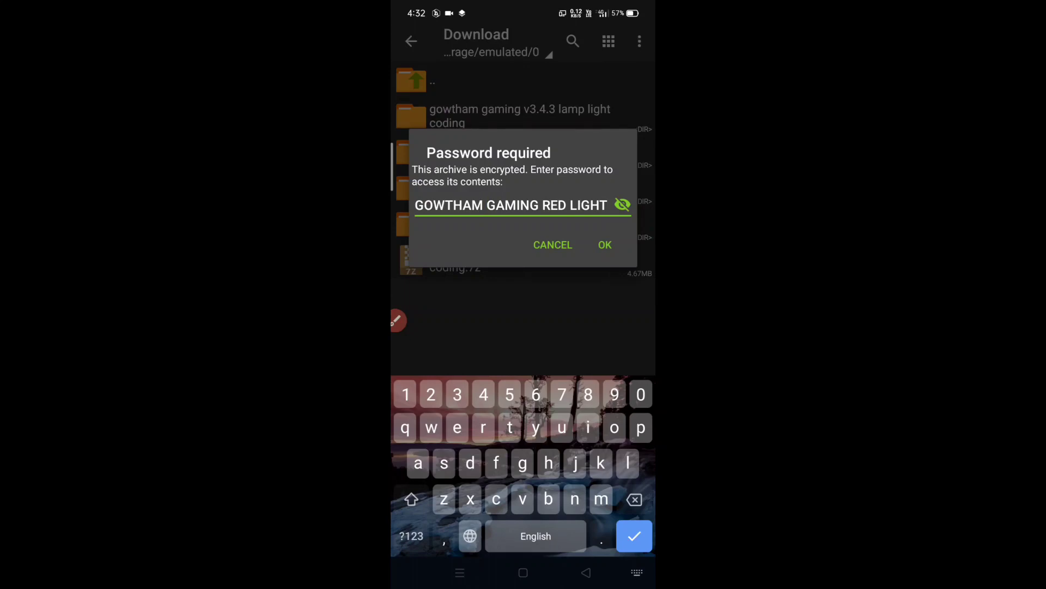
pyautogui.click(603, 244)
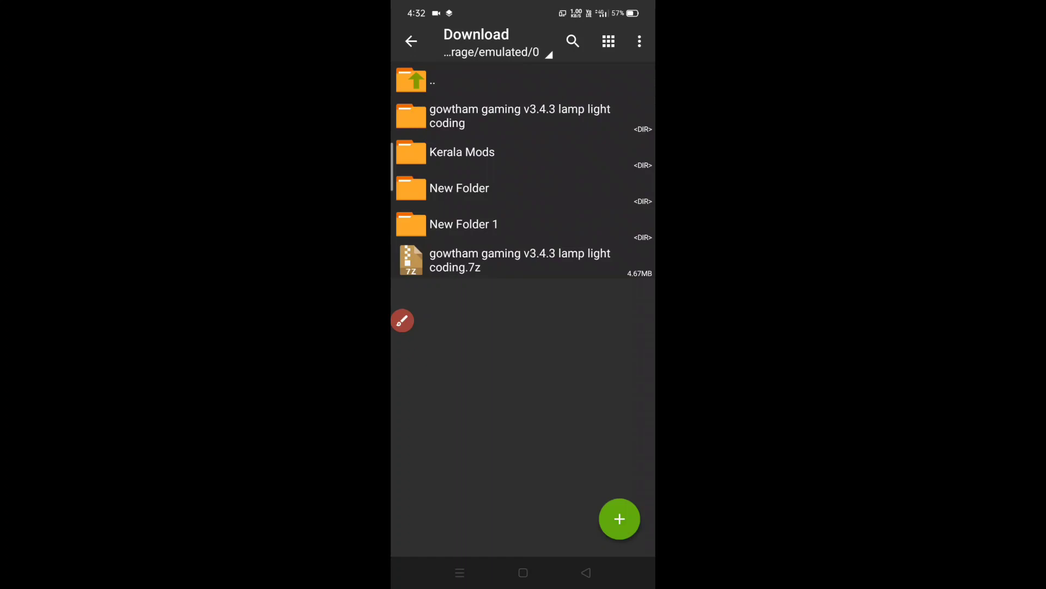
# Step: Navigate from main storage into Android > obb > the game's com.maleo folder
pyautogui.click(519, 116)
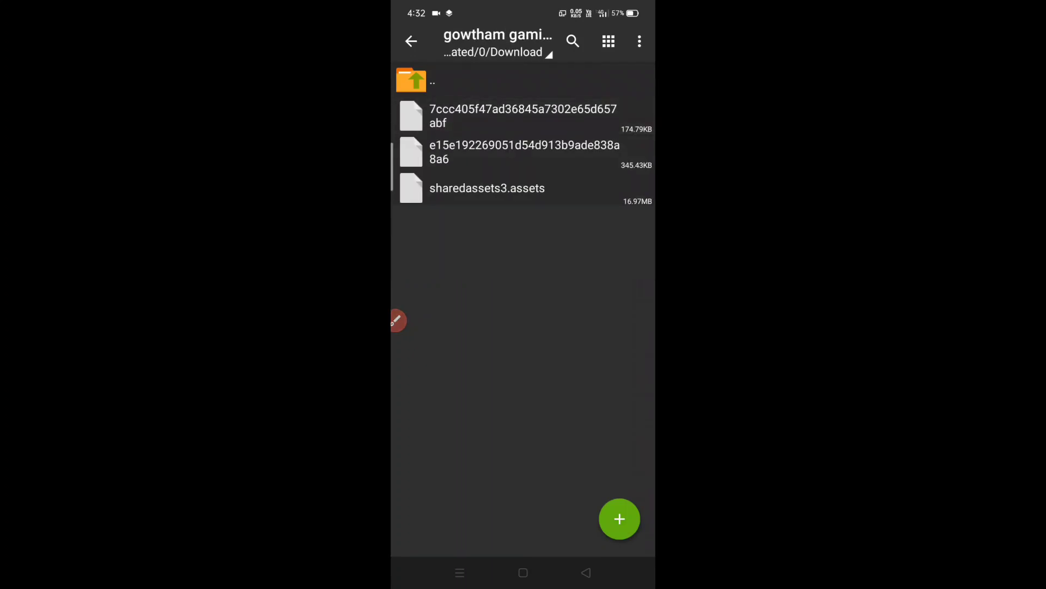
pyautogui.click(397, 320)
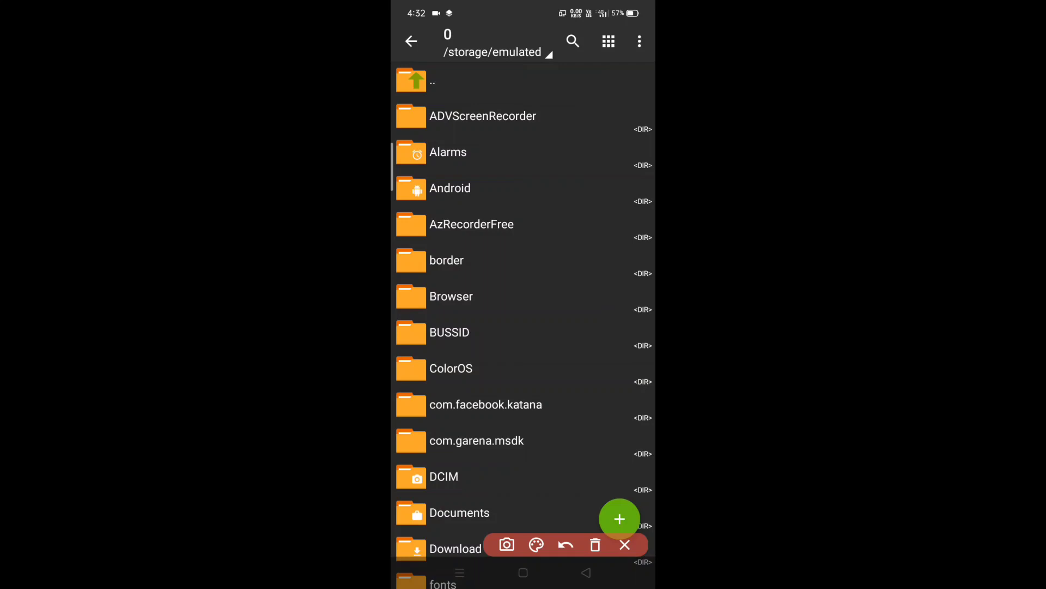
pyautogui.moveTo(434, 186); pyautogui.dragTo(488, 179)
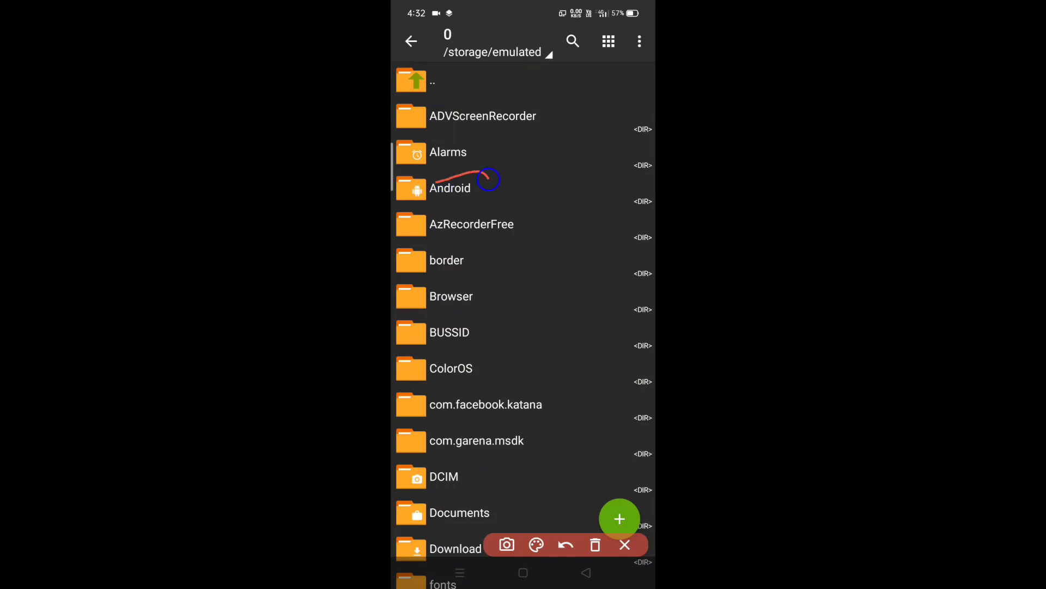
pyautogui.click(624, 544)
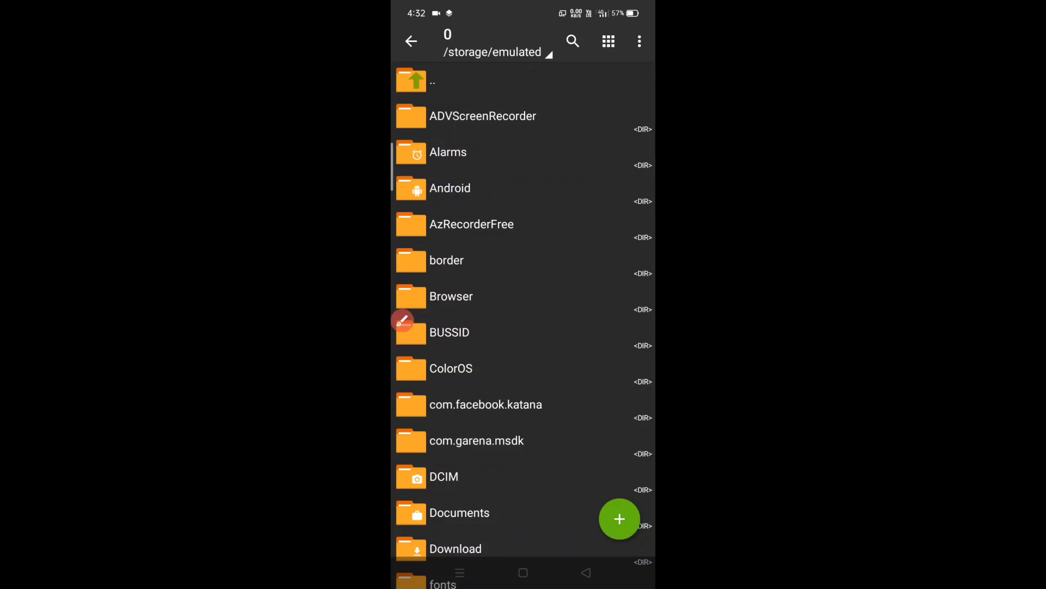
pyautogui.click(450, 187)
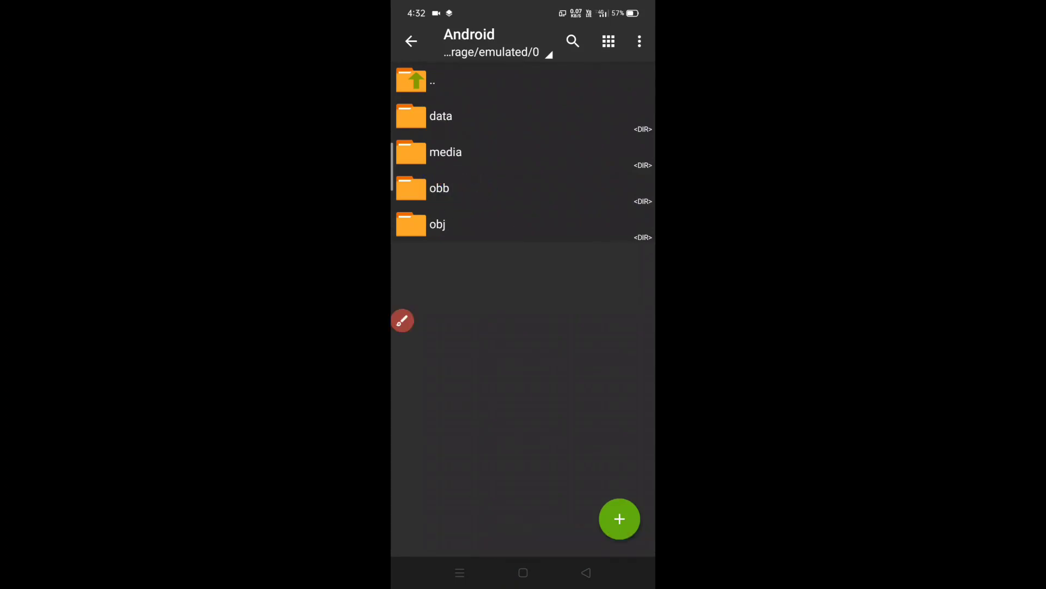
pyautogui.click(440, 189)
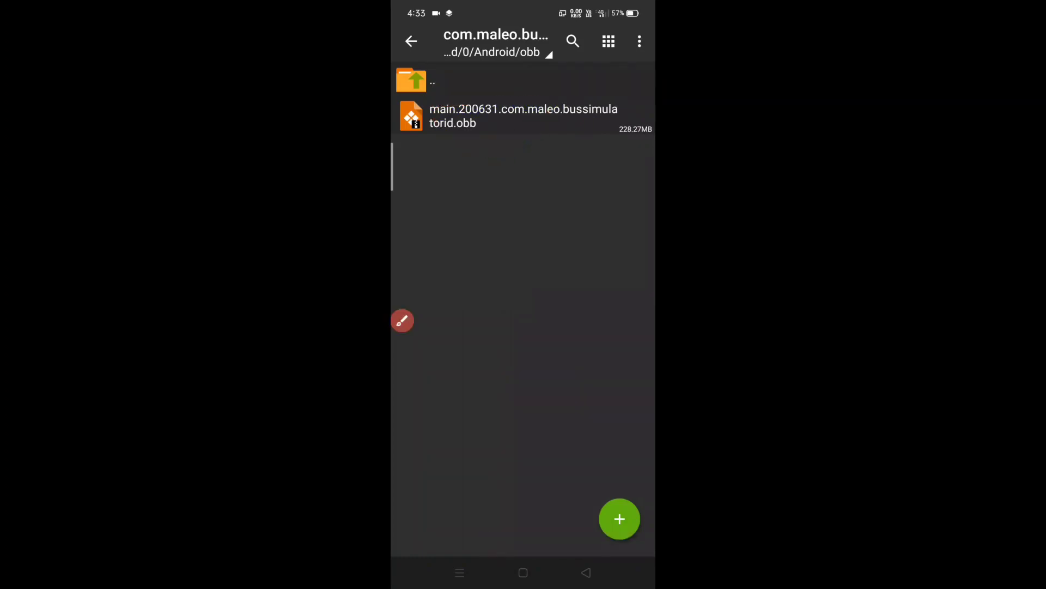
# Step: Open the Bus Simulator Indonesia .obb file as an archive showing assets and META-INF
pyautogui.click(523, 116)
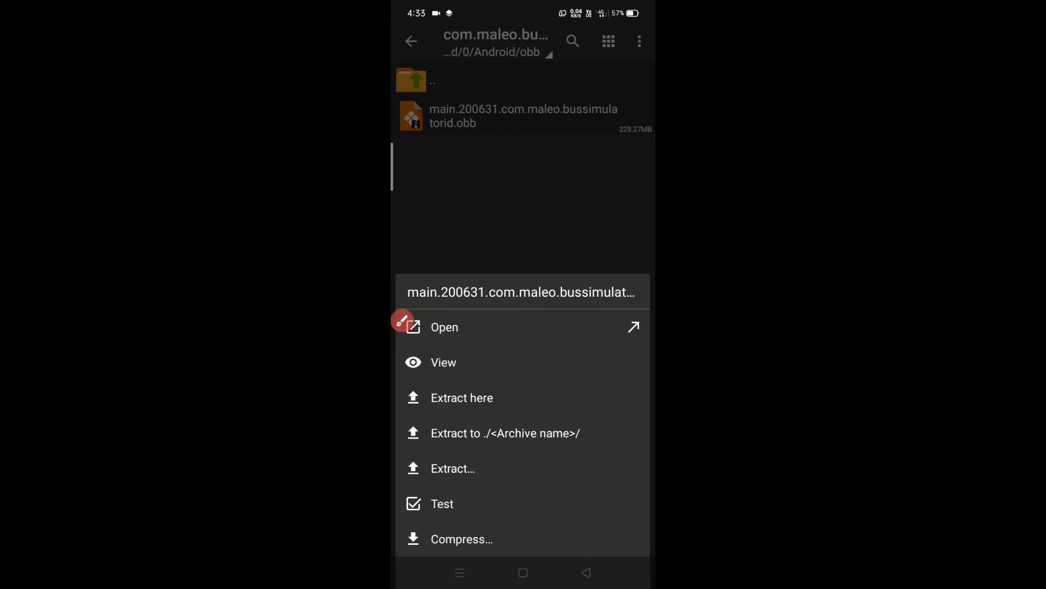
pyautogui.click(443, 327)
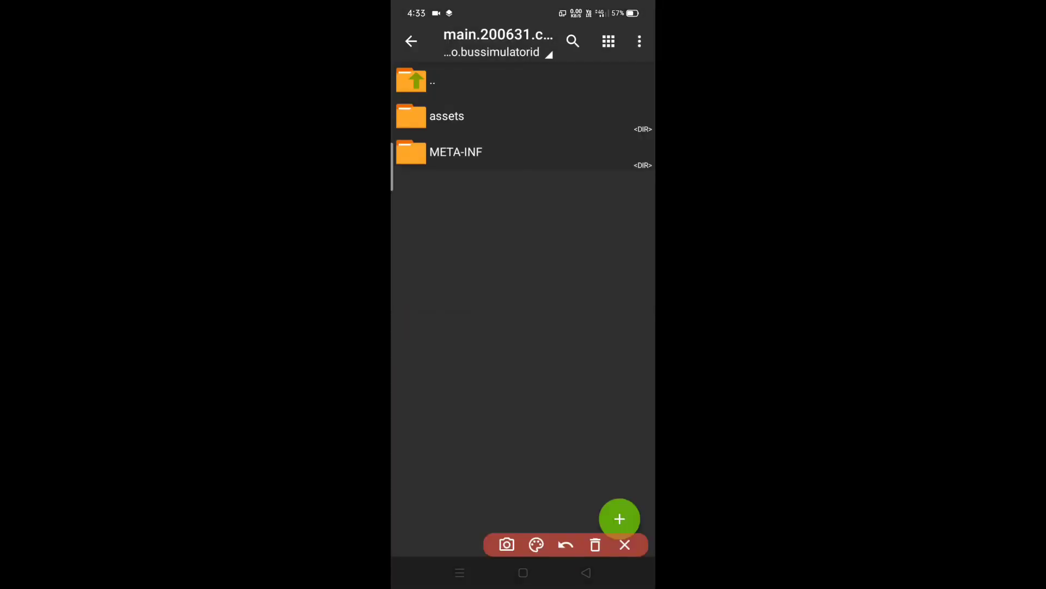
# Step: Enter assets/bin/Data inside the OBB archive and start the Add file picker in main storage
pyautogui.moveTo(434, 117); pyautogui.dragTo(467, 117)
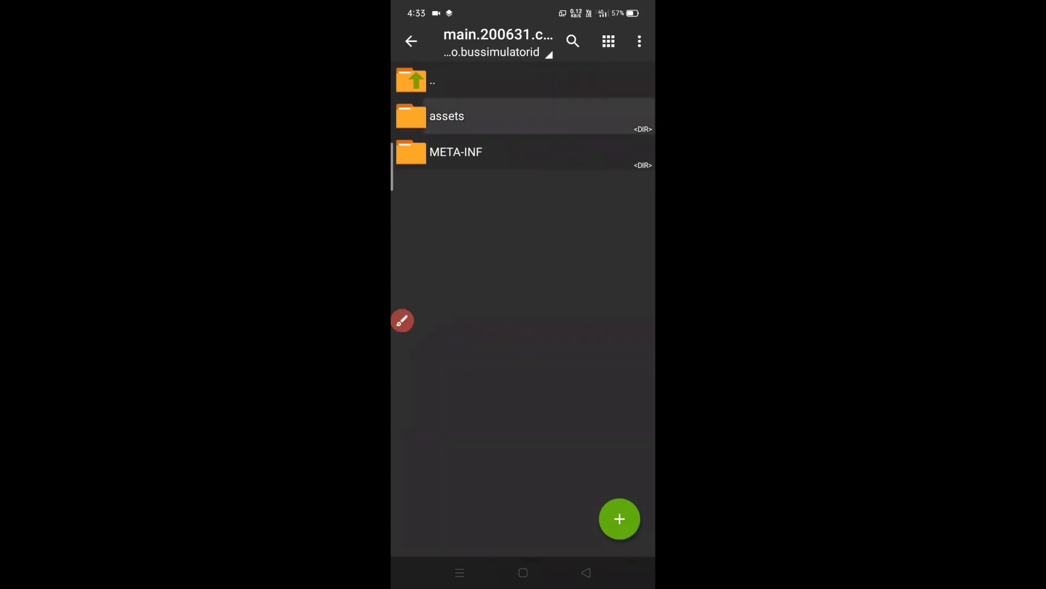
pyautogui.click(447, 115)
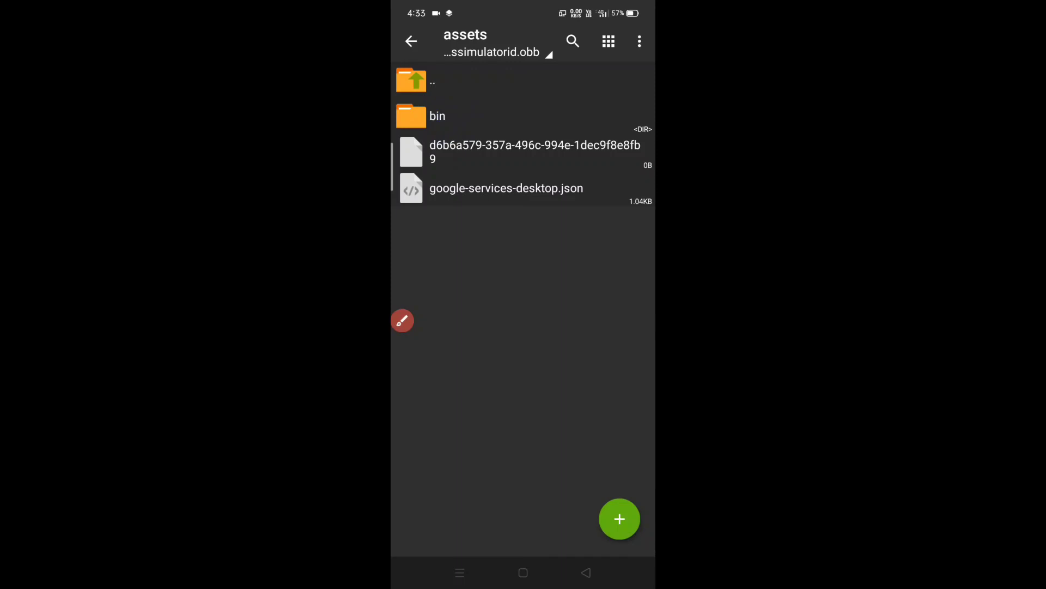
pyautogui.click(437, 115)
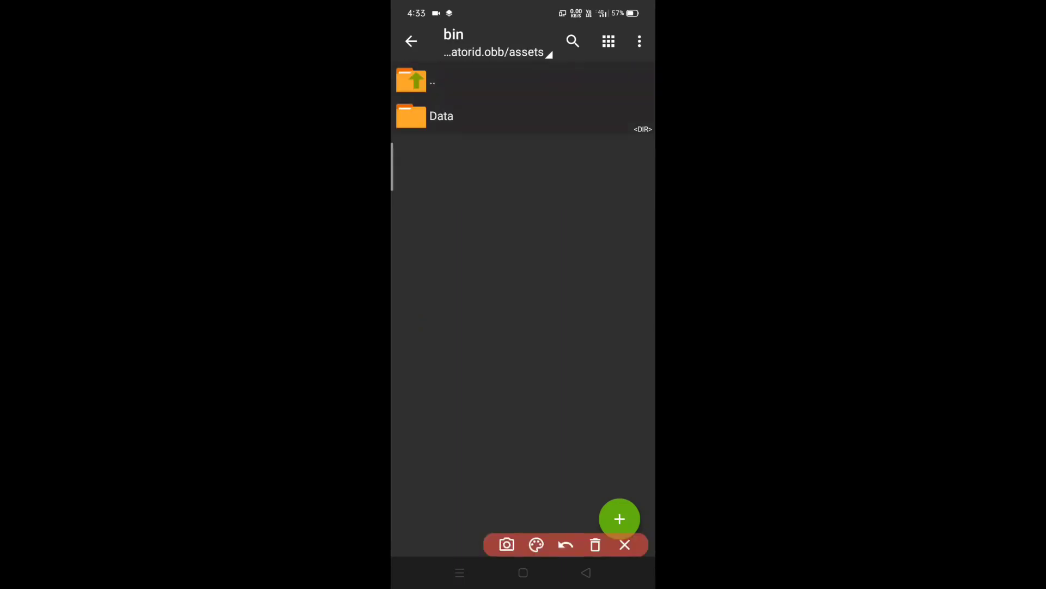
pyautogui.click(624, 544)
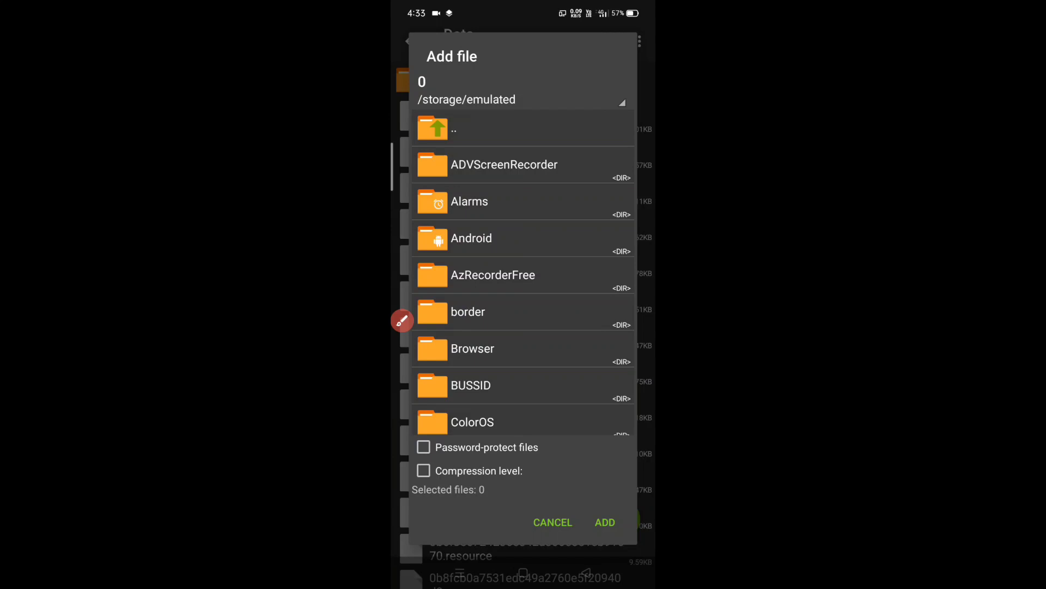
pyautogui.scroll(-3)
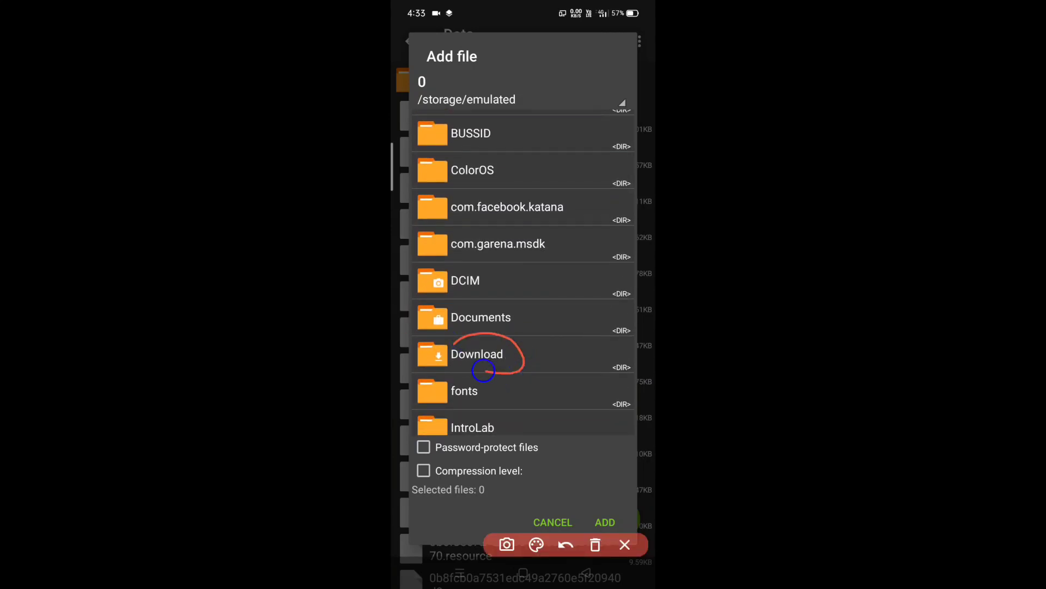
# Step: Select all three extracted lamp-light files in Download and add them into assets/bin/Data
pyautogui.click(476, 353)
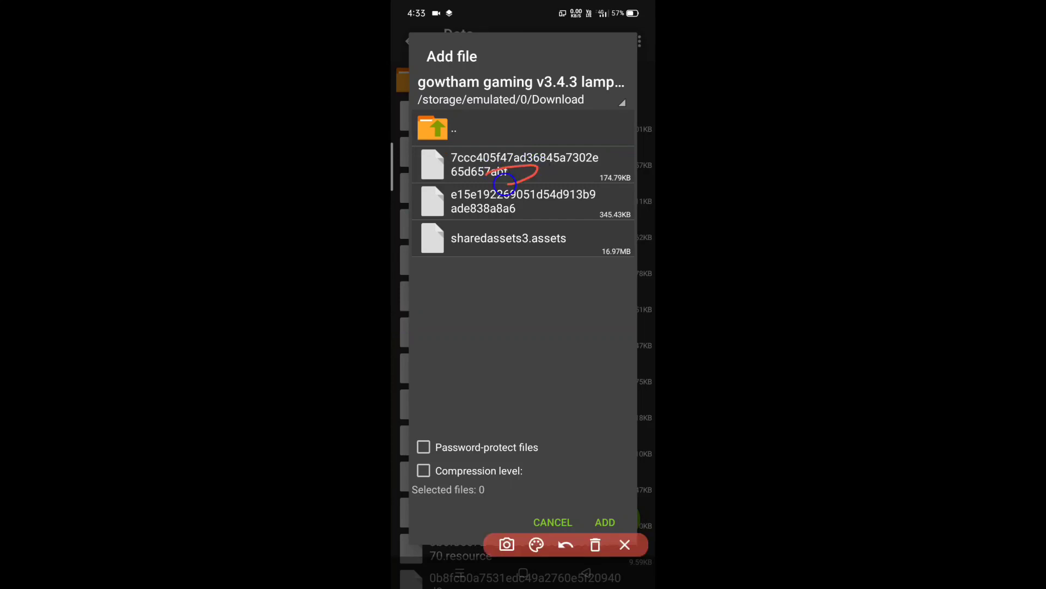
pyautogui.click(624, 543)
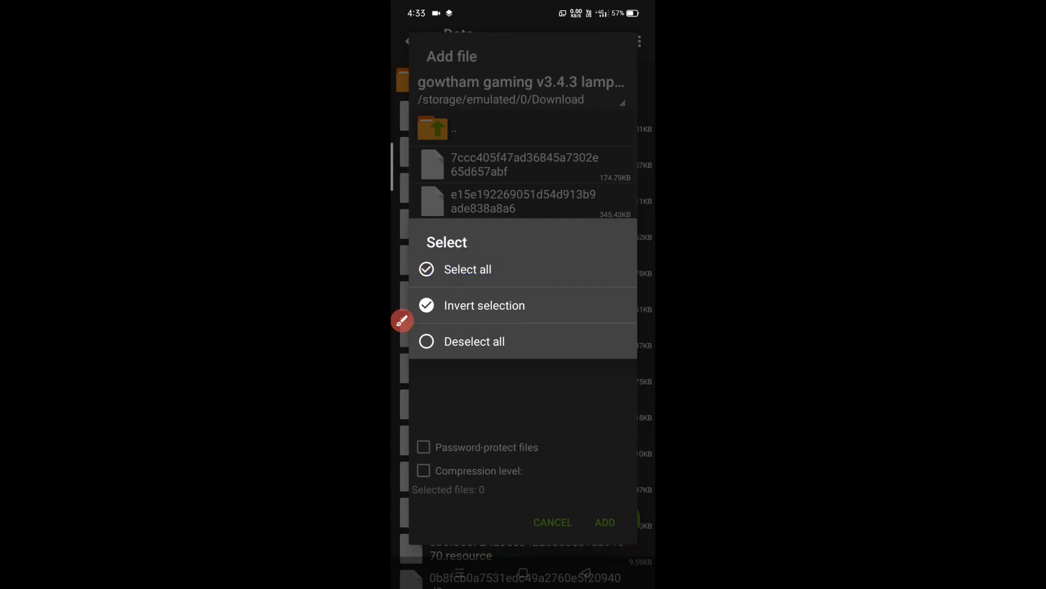
pyautogui.click(465, 269)
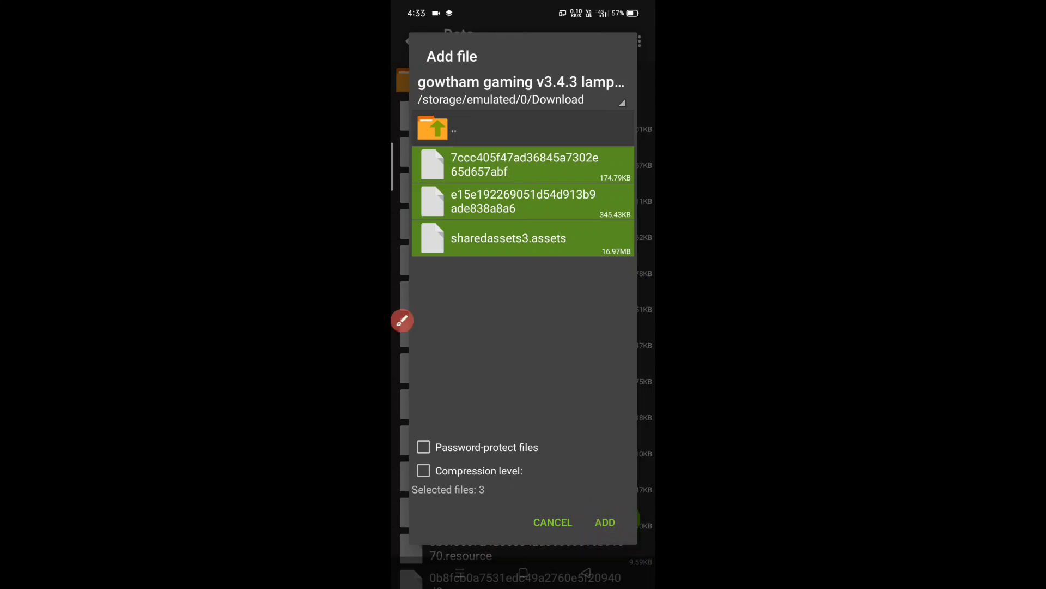
pyautogui.click(604, 522)
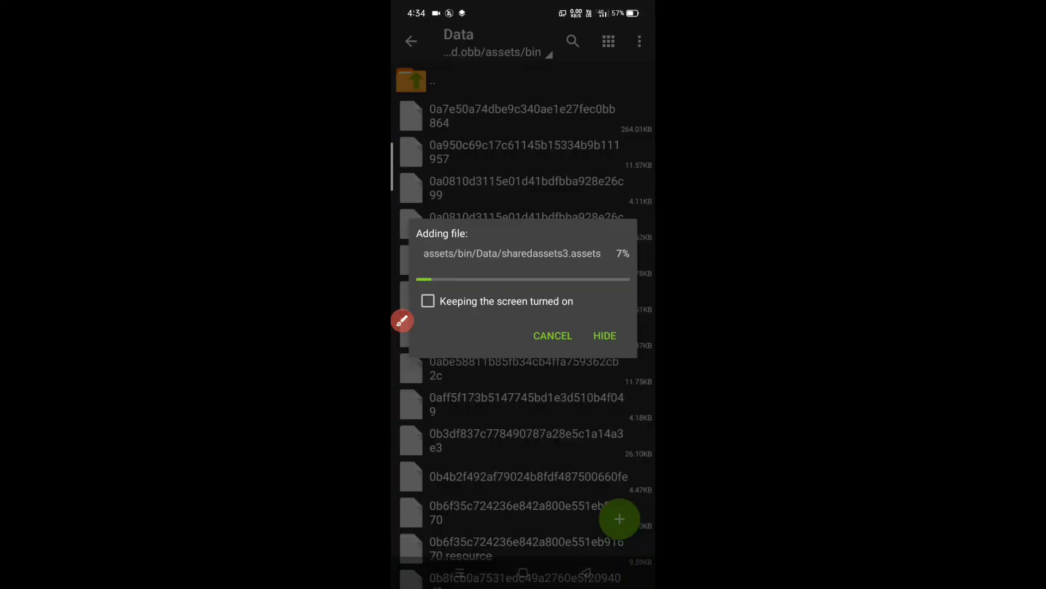